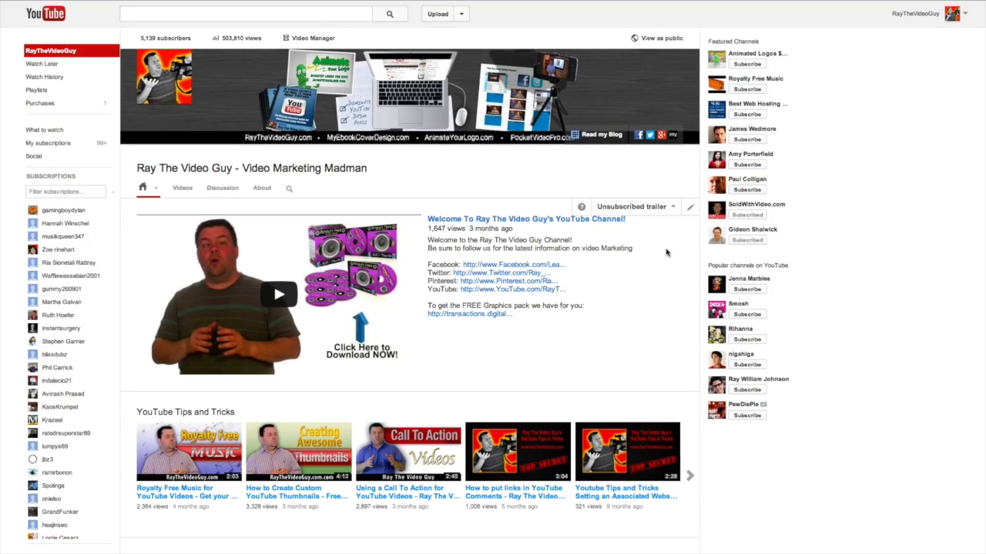
mouse_move(858, 227)
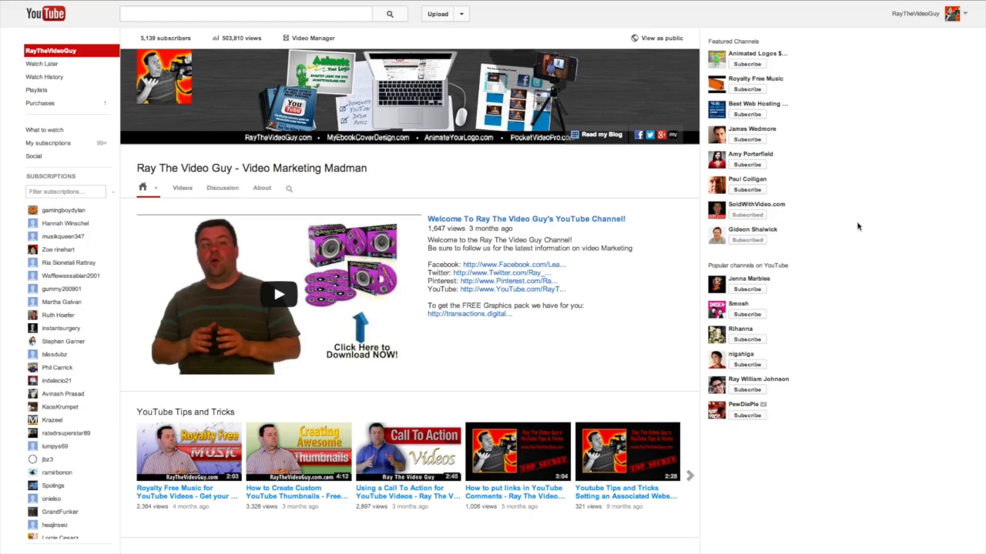
mouse_move(963, 15)
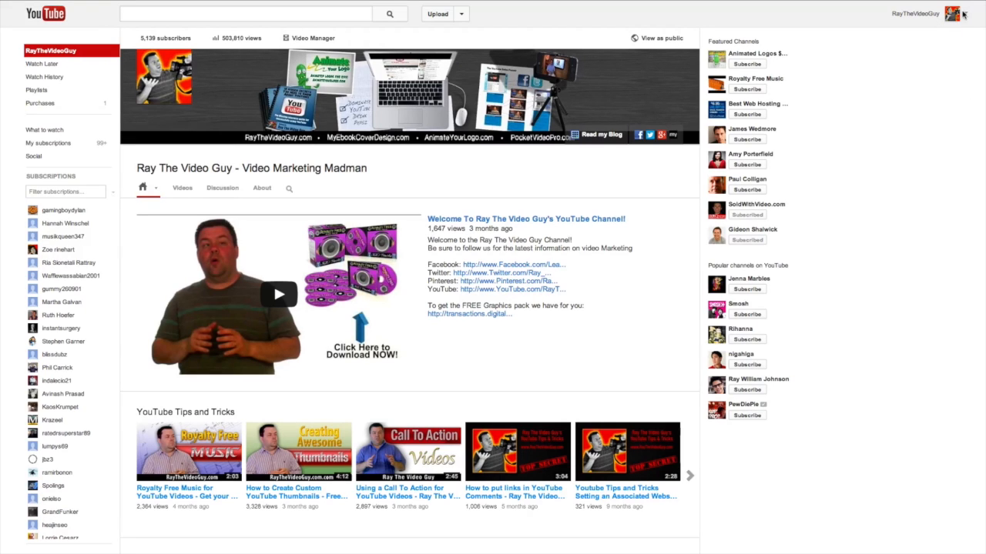
Open the profile avatar menu listing My Channel, Settings and Sign out.
scroll(down, 3)
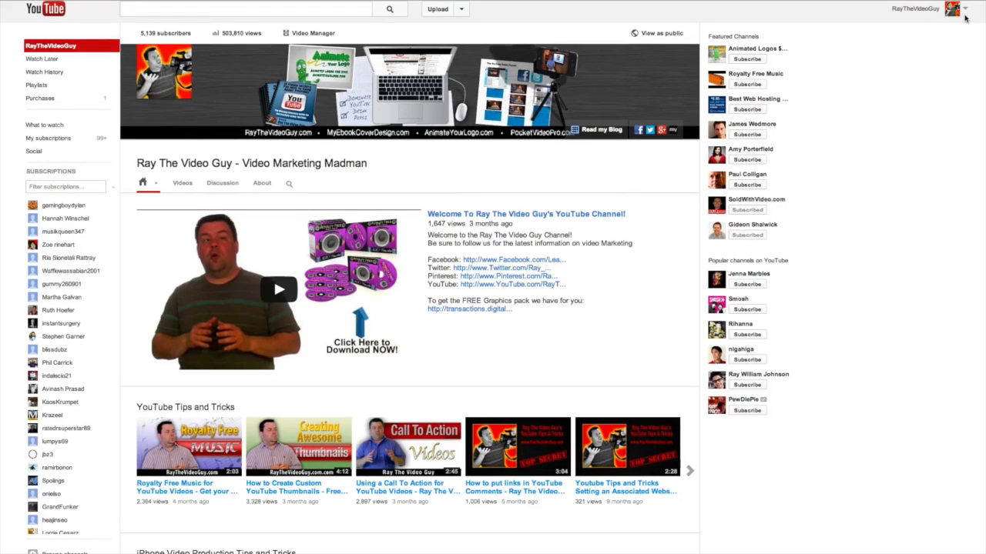
click(953, 9)
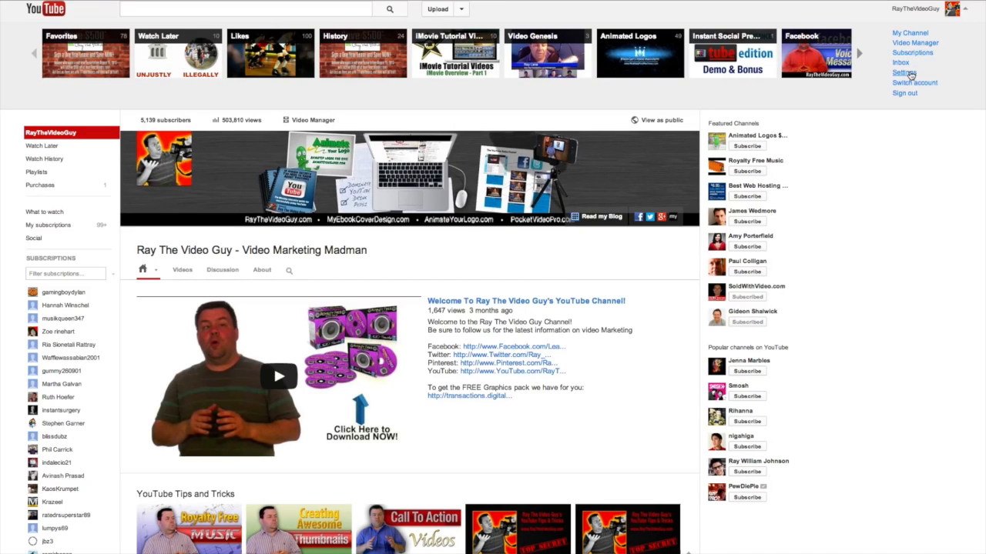
Go to Account Settings Overview from the avatar menu's Settings entry.
click(904, 73)
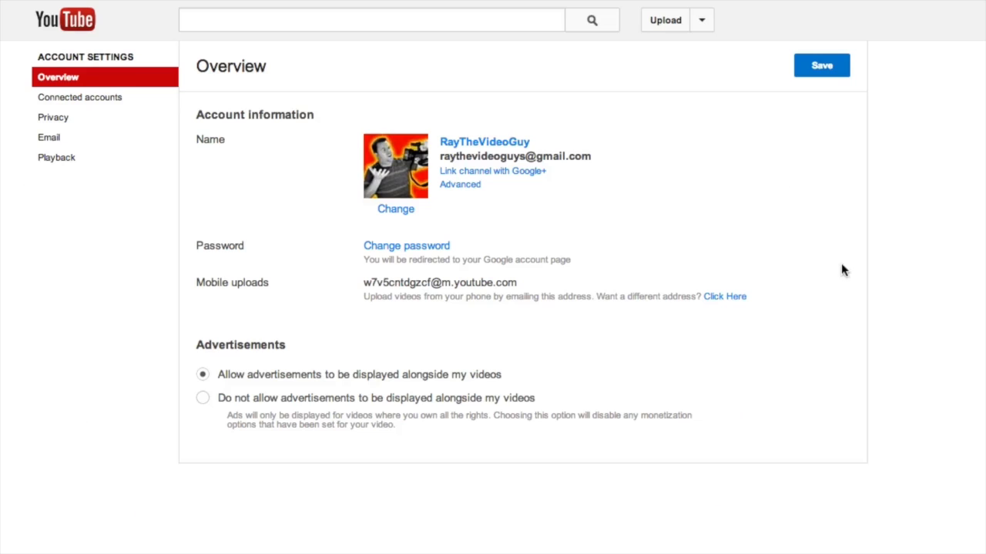
mouse_move(275, 141)
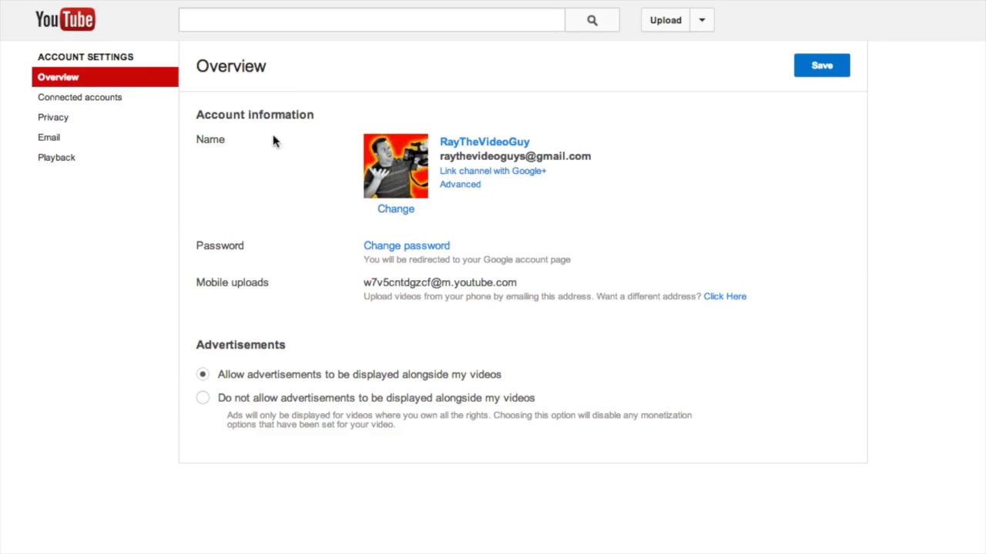
mouse_move(519, 279)
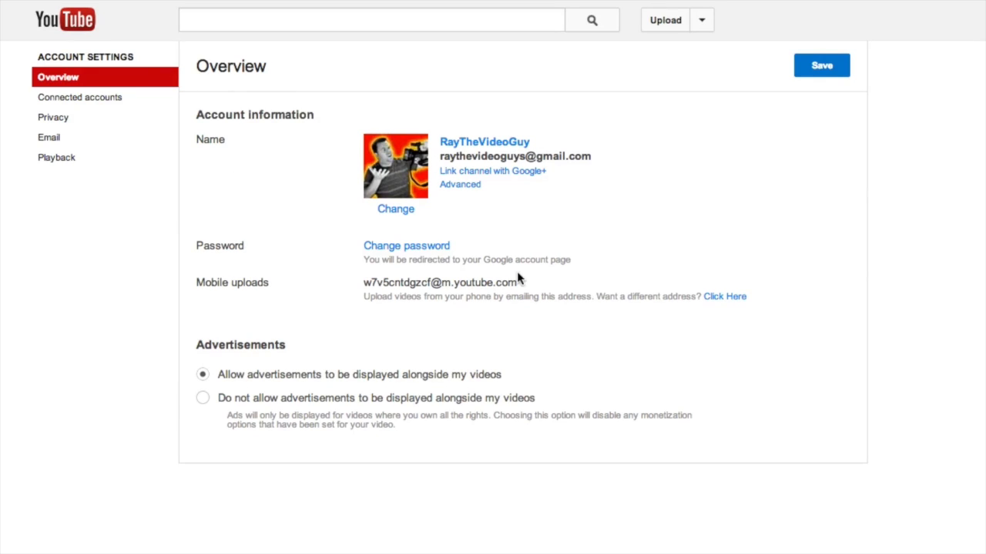
mouse_move(479, 195)
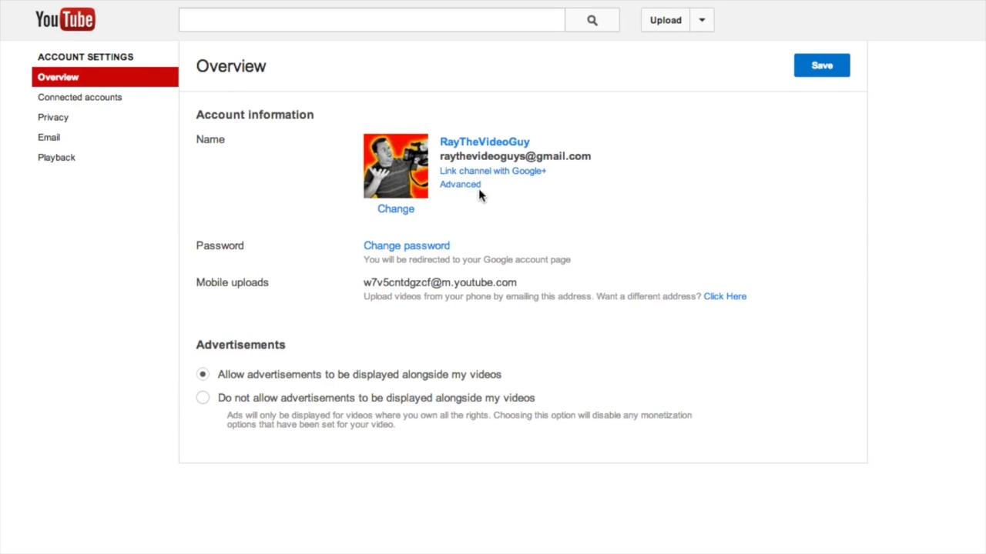
mouse_move(460, 189)
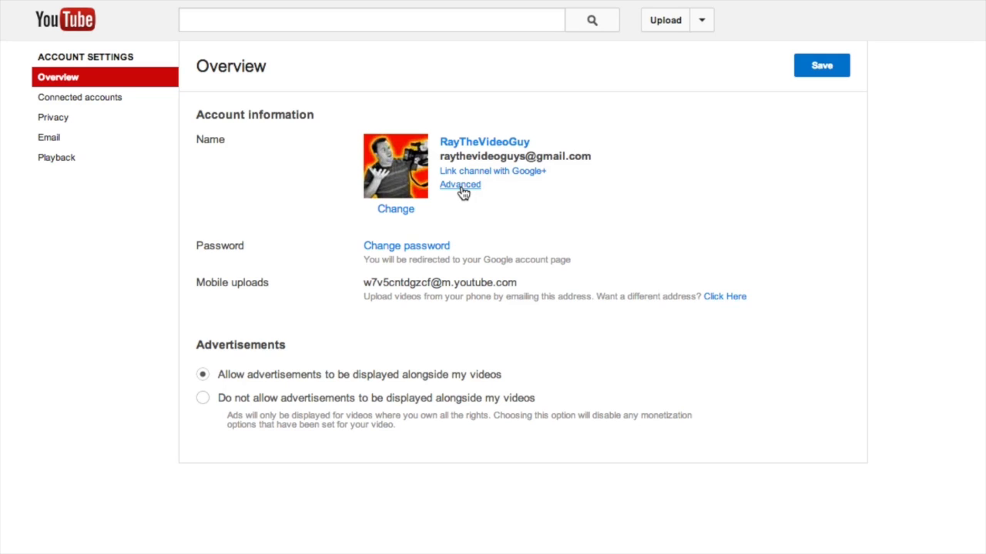
Open the Advanced page showing channel IDs and the Delete channel option.
click(460, 185)
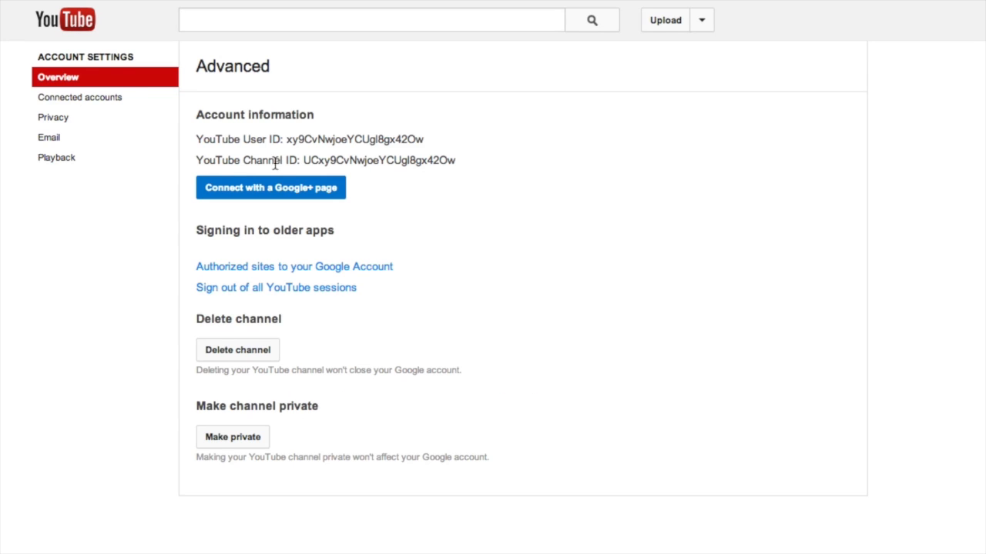
mouse_move(378, 246)
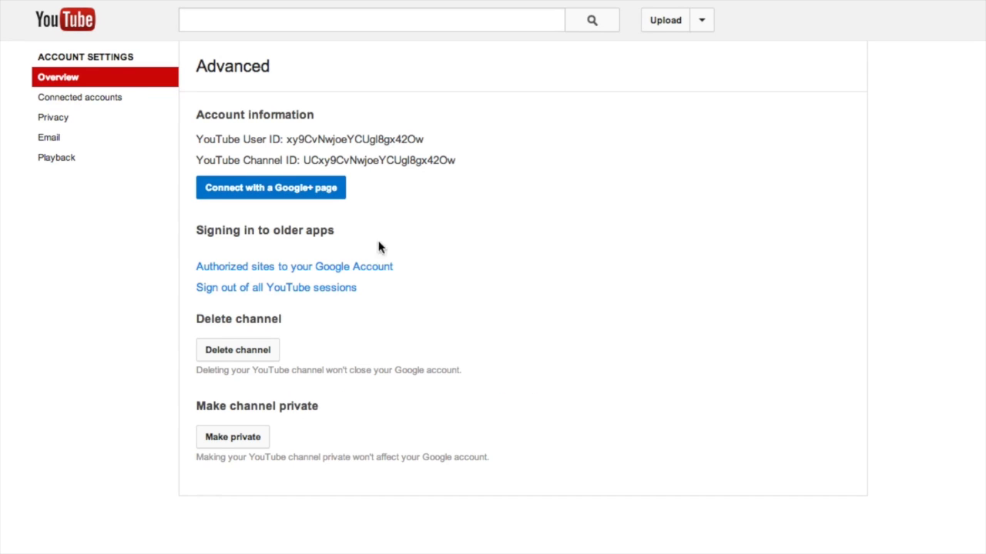
mouse_move(248, 285)
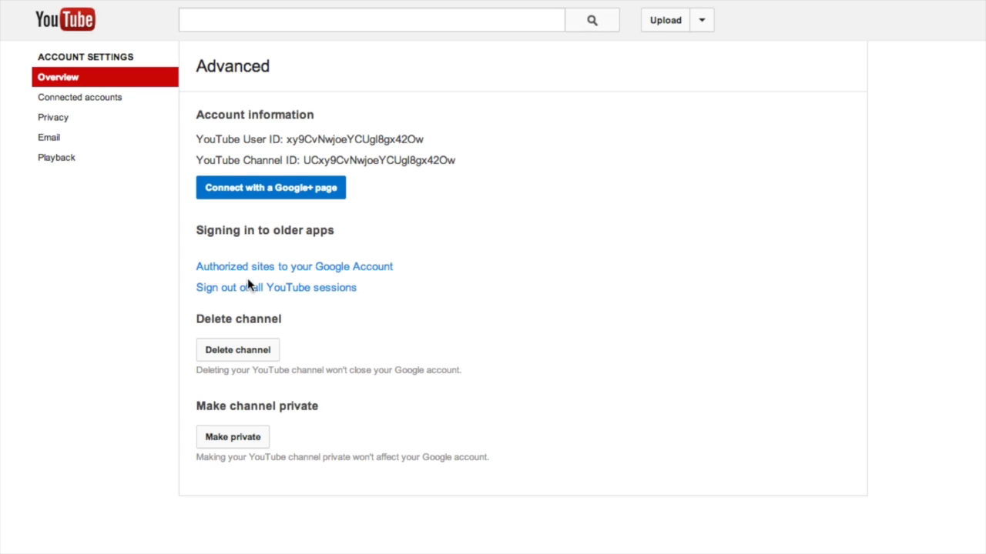
mouse_move(422, 320)
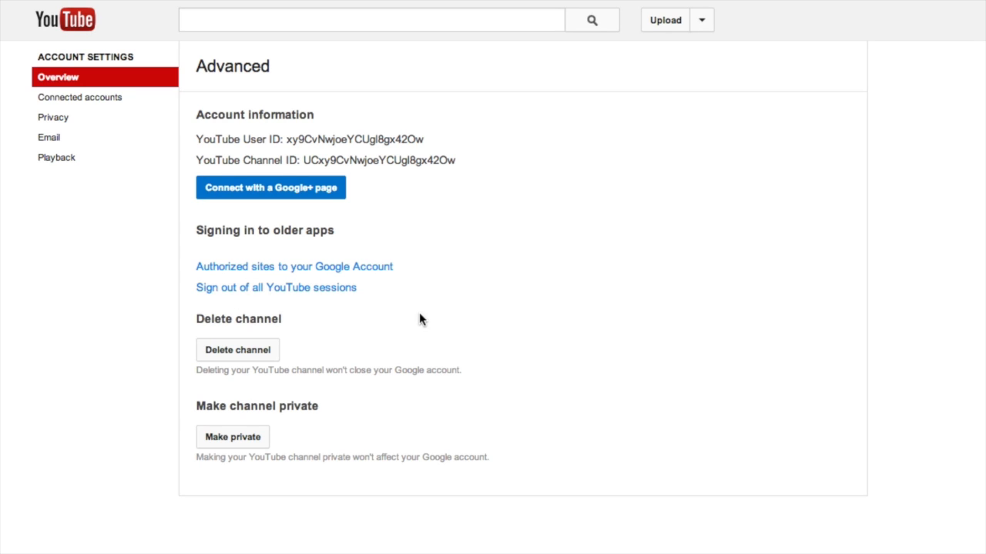
mouse_move(184, 388)
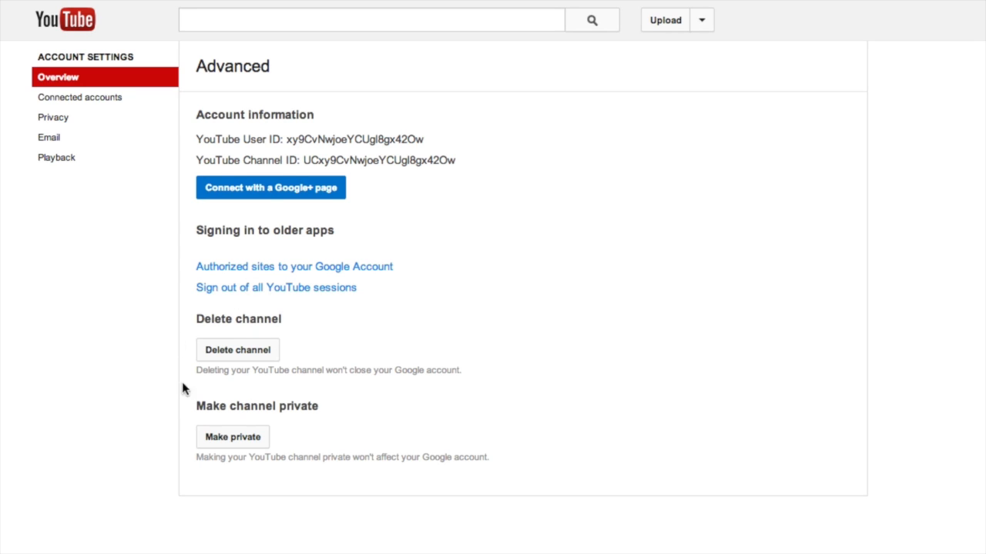
mouse_move(245, 355)
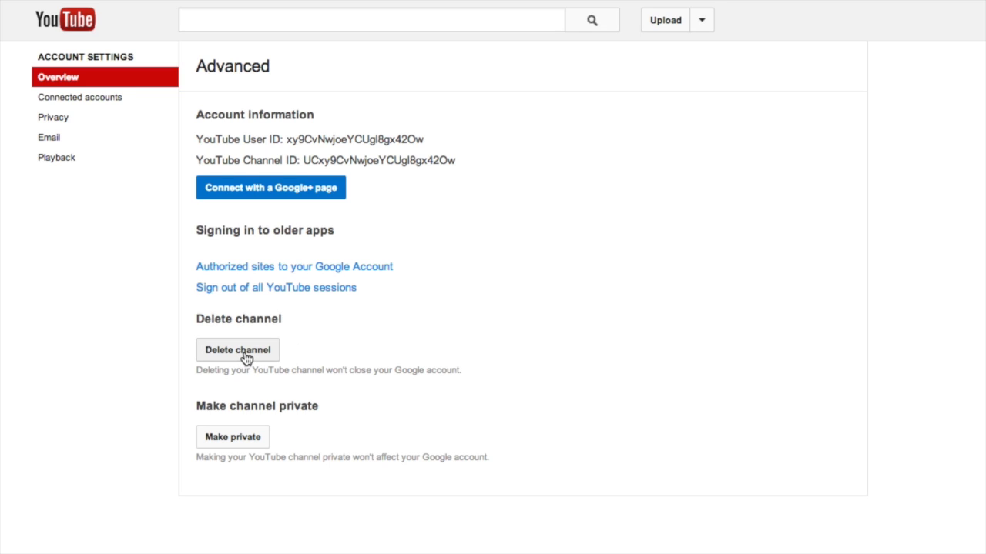
mouse_move(299, 383)
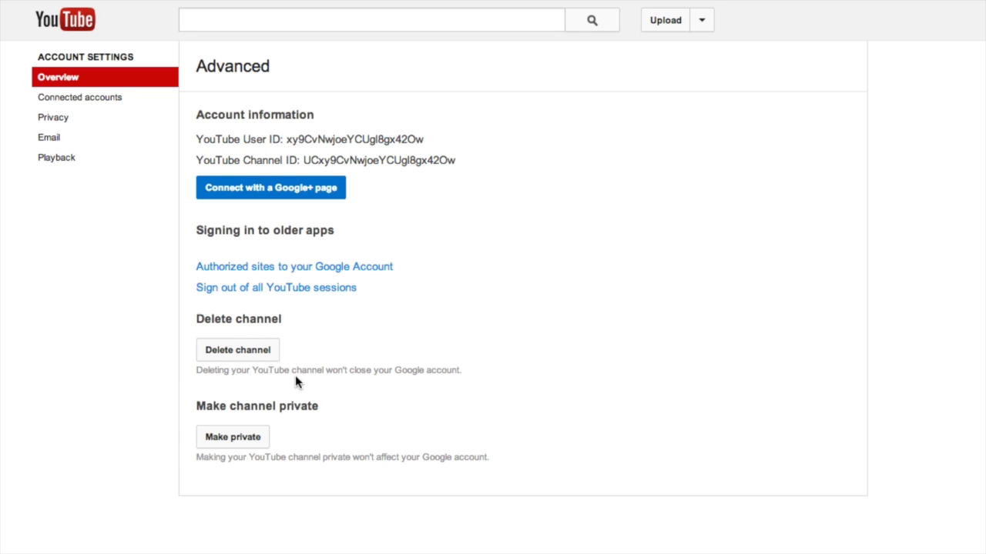
mouse_move(348, 382)
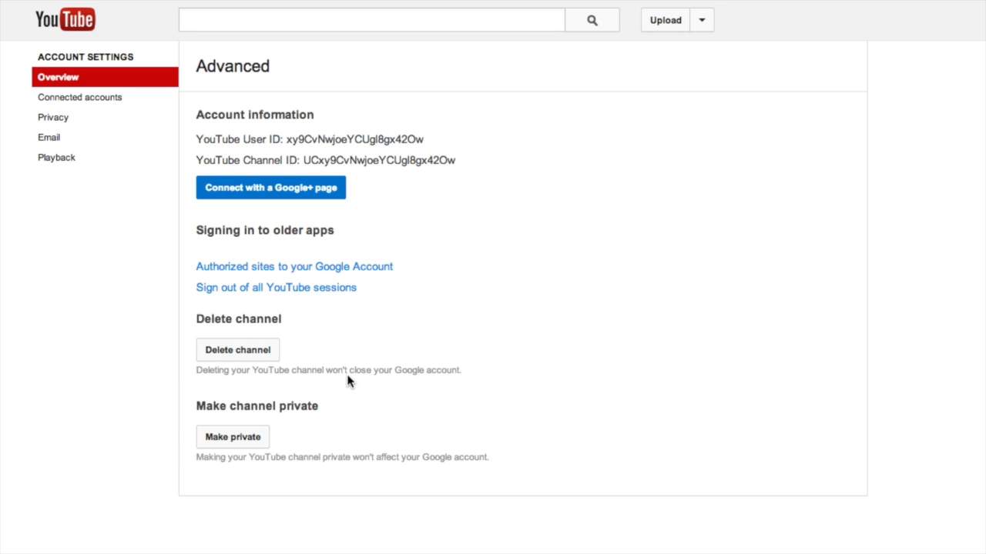
mouse_move(419, 383)
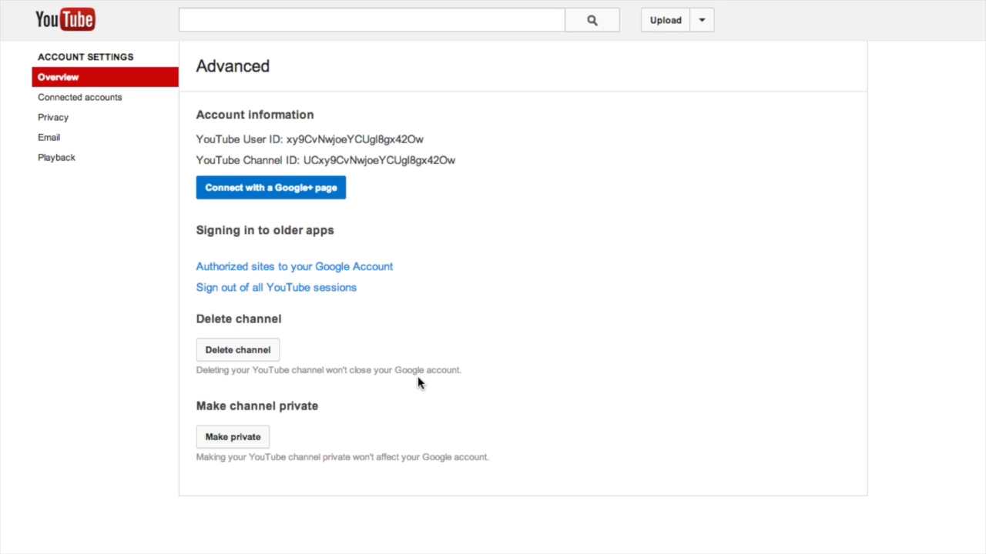